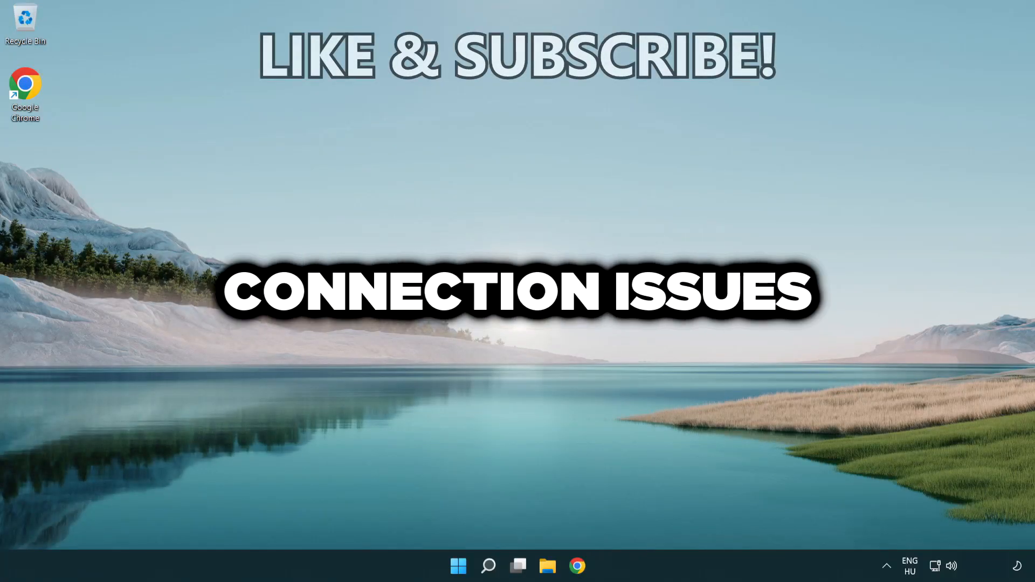
Step: Search Start for 'cmd' and bring up the context menu on the Command Prompt result
{"action": "left_click", "coordinate": [487, 567]}
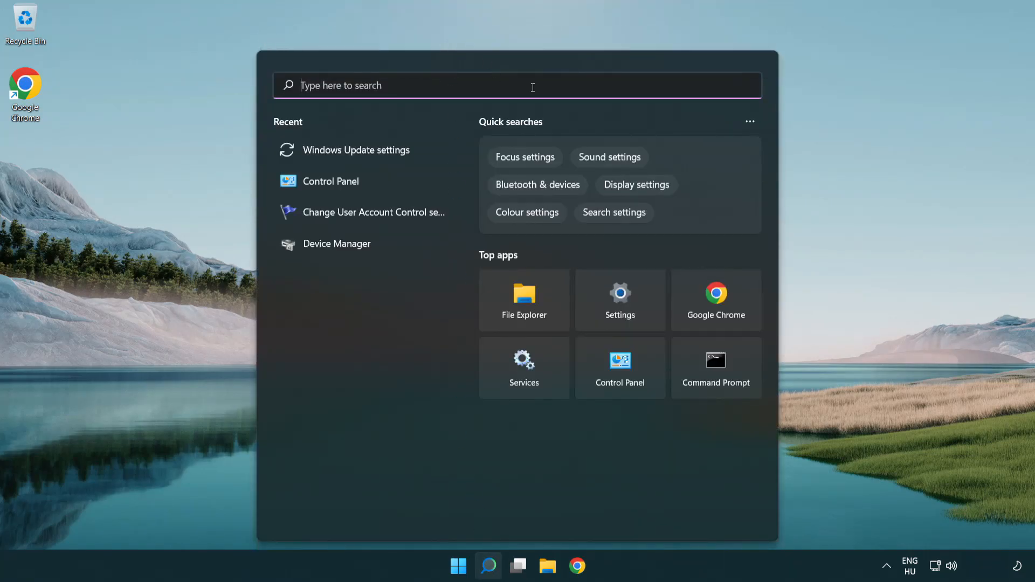
{"action": "type", "text": "cmd"}
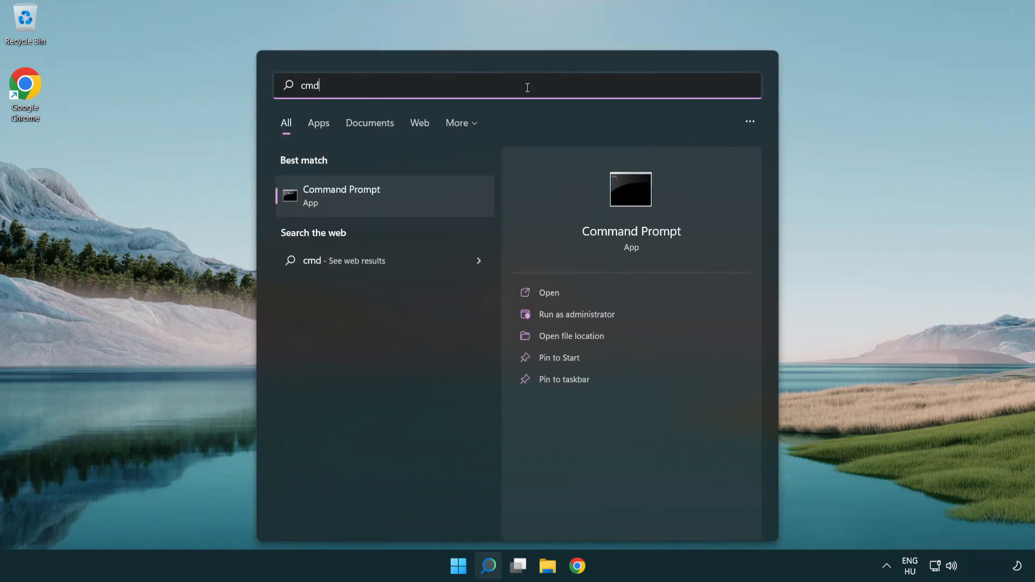
{"action": "mouse_move", "coordinate": [423, 196]}
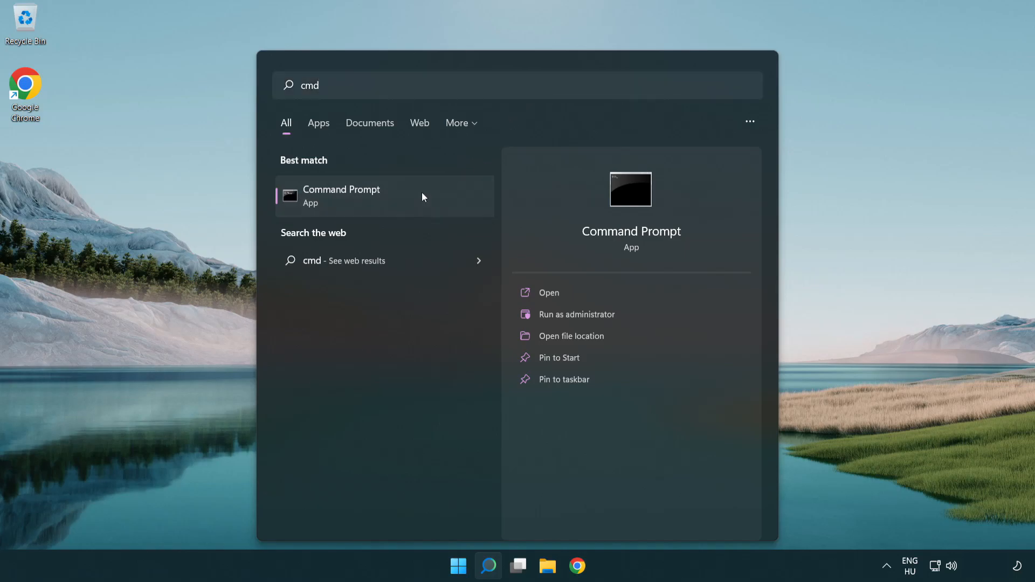
{"action": "right_click", "coordinate": [342, 195]}
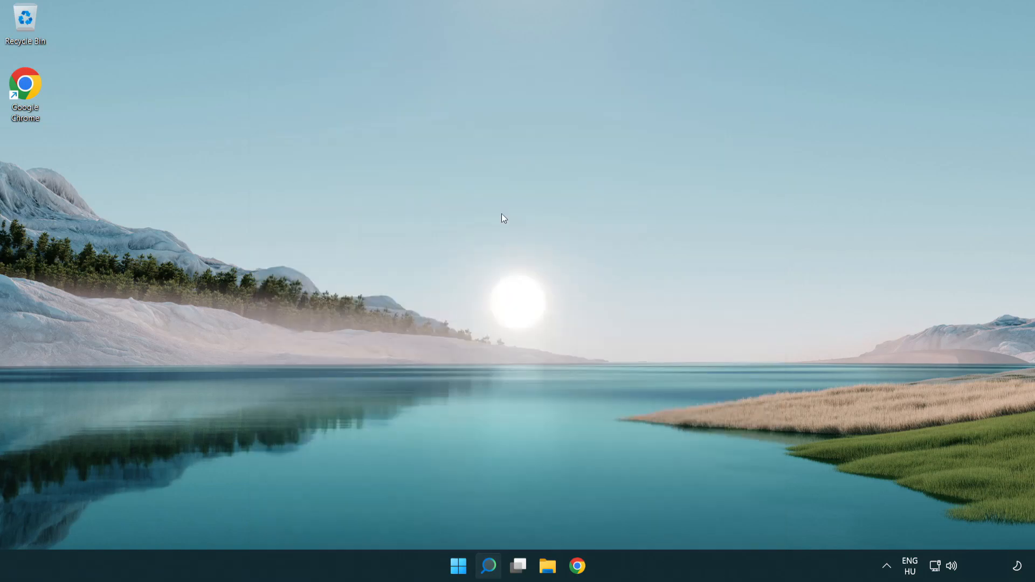
Step: In the elevated Command Prompt, run ipconfig /flushdns to flush the DNS cache
{"action": "left_click", "coordinate": [488, 567]}
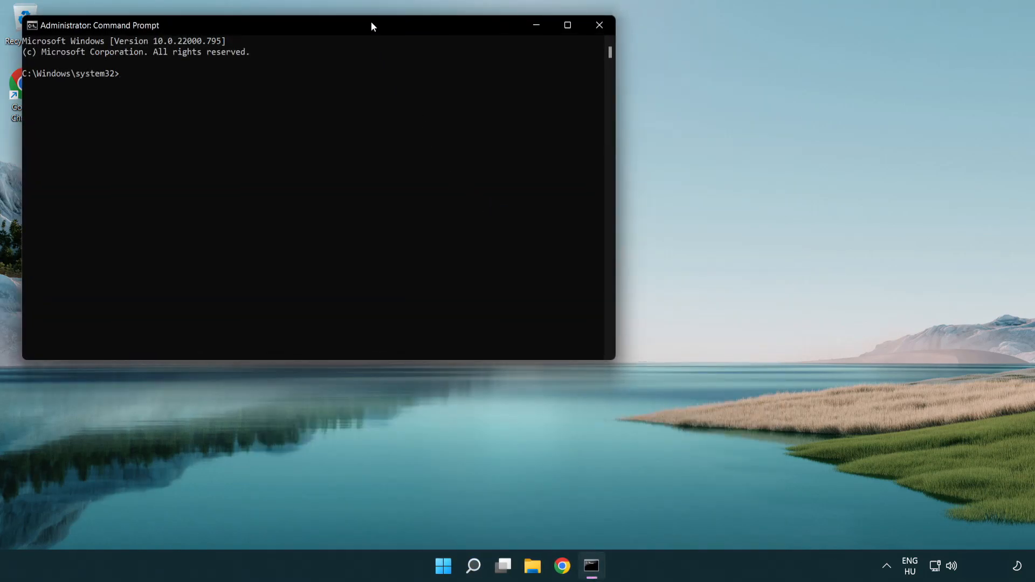
{"action": "left_click_drag", "start_coordinate": [372, 25], "coordinate": [561, 120]}
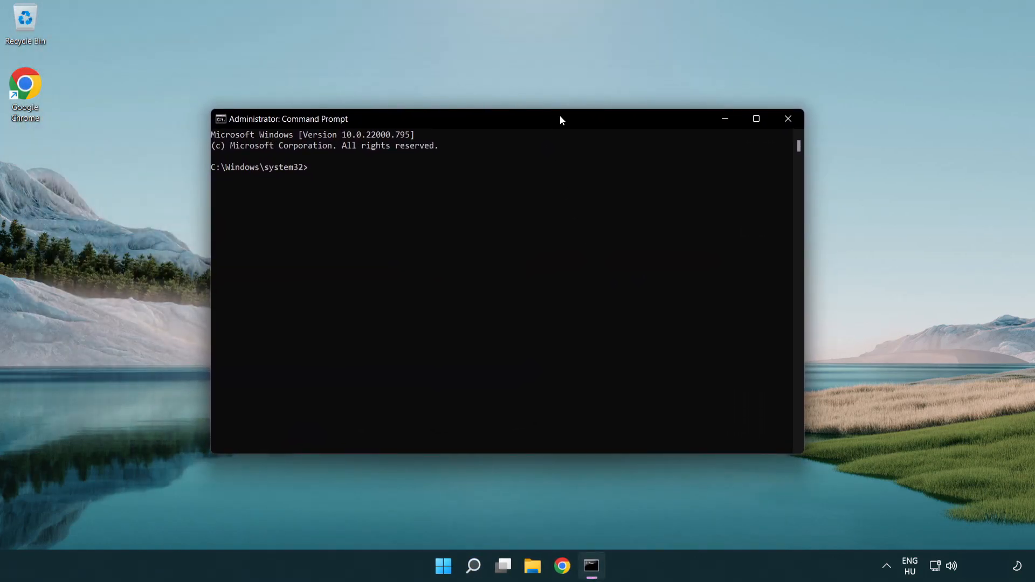
{"action": "type", "text": "i"}
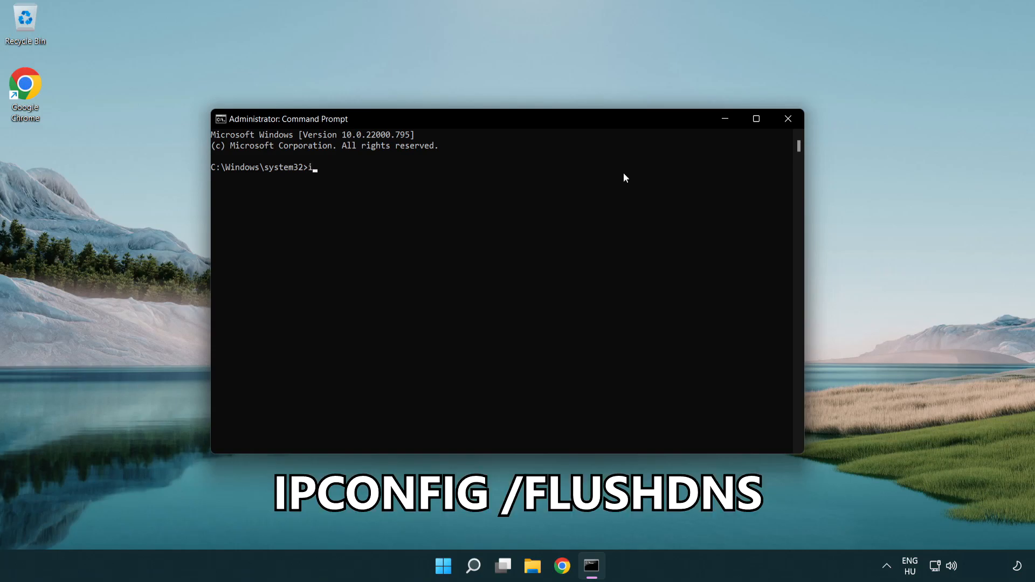
{"action": "type", "text": "pconfig"}
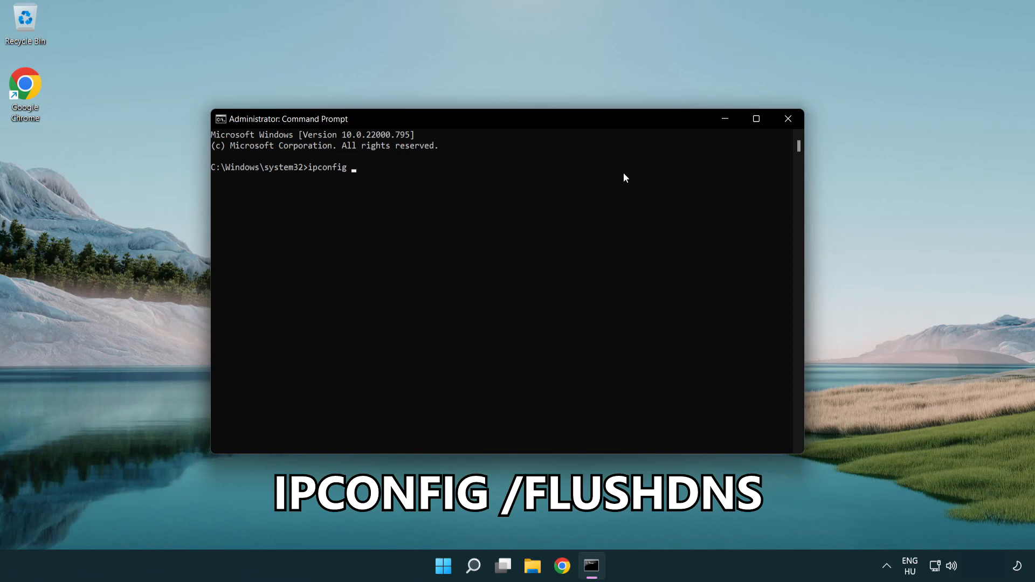
{"action": "type", "text": "/flushdns"}
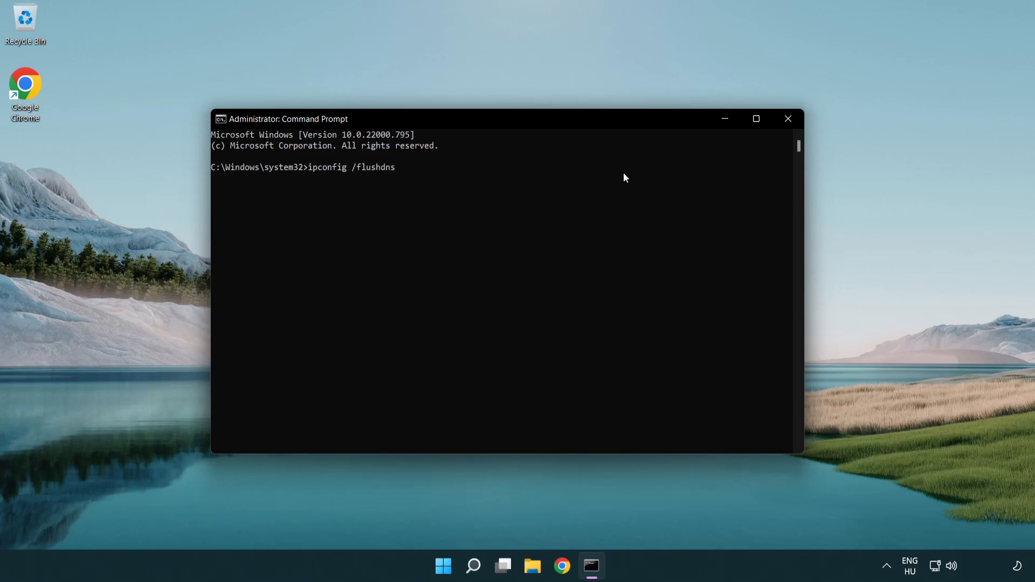
{"action": "key", "text": "Enter"}
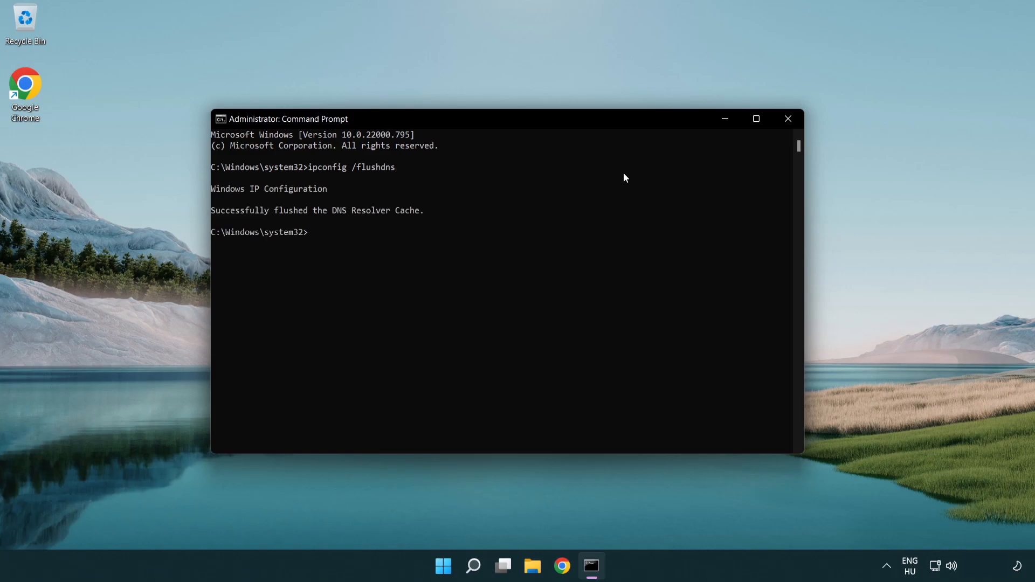
Step: Run netsh winsock reset, then exit the console
{"action": "type", "text": "netsh winsock reset"}
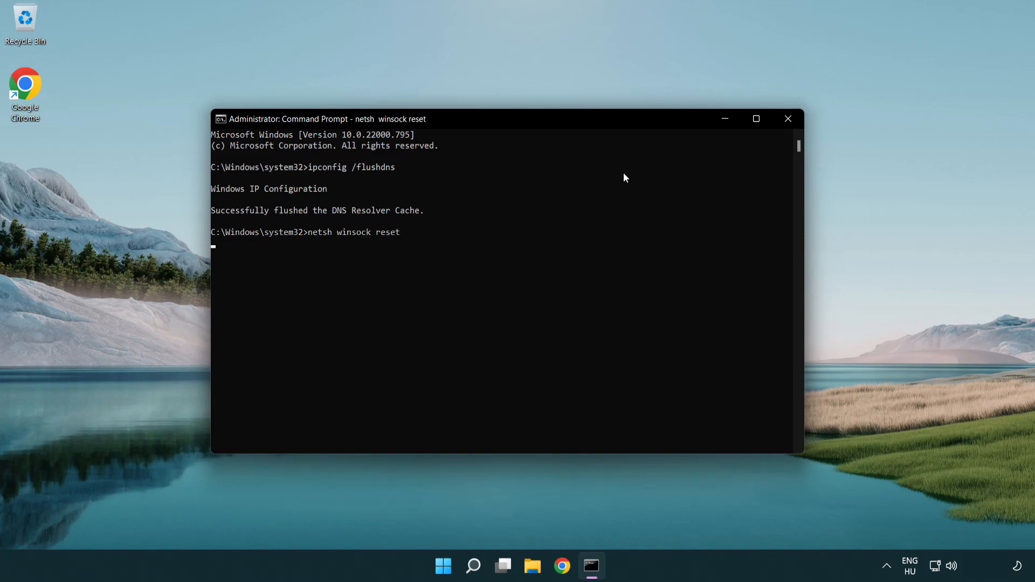
{"action": "key", "text": "enter"}
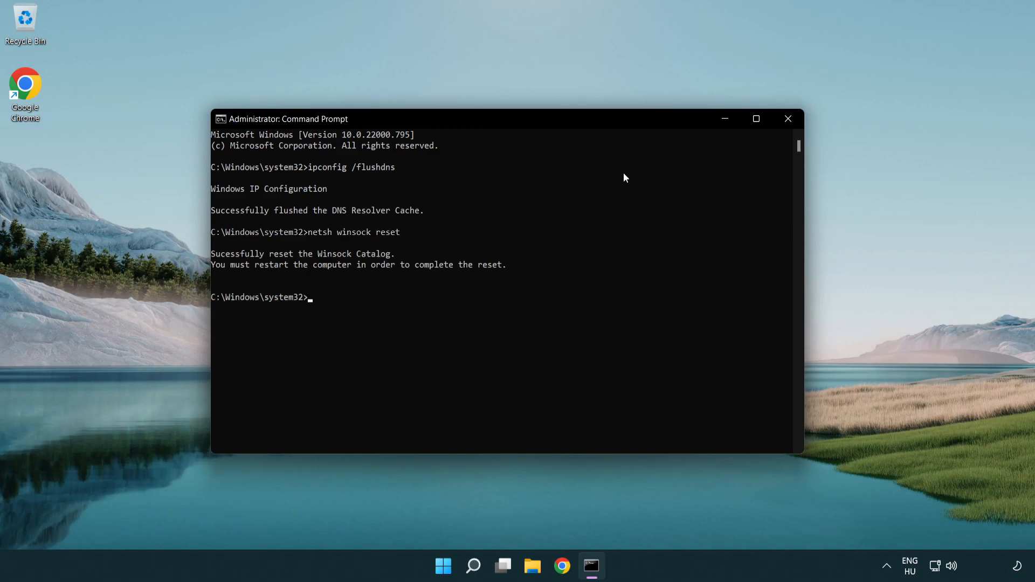
{"action": "type", "text": "exit"}
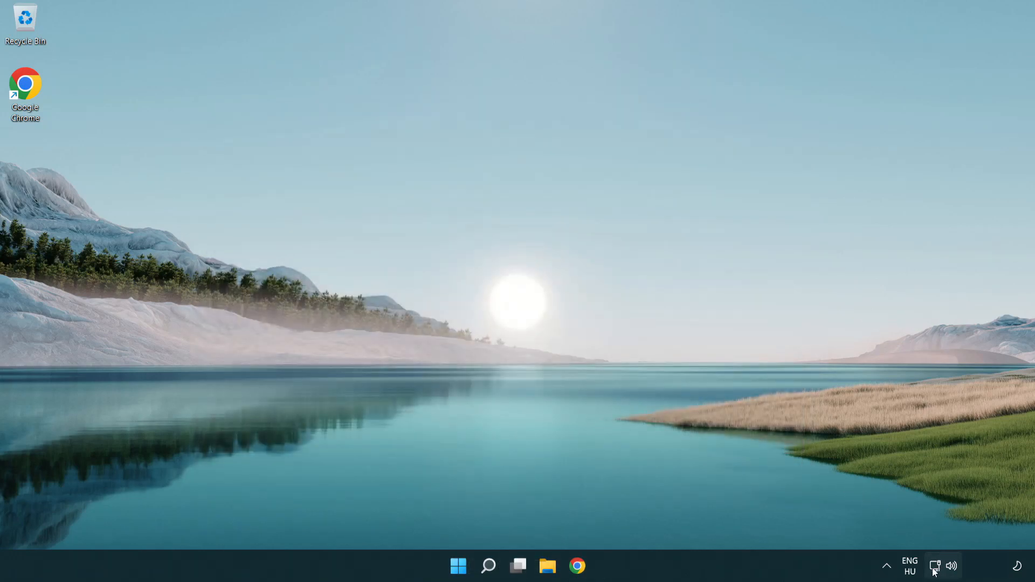
{"action": "mouse_move", "coordinate": [936, 566]}
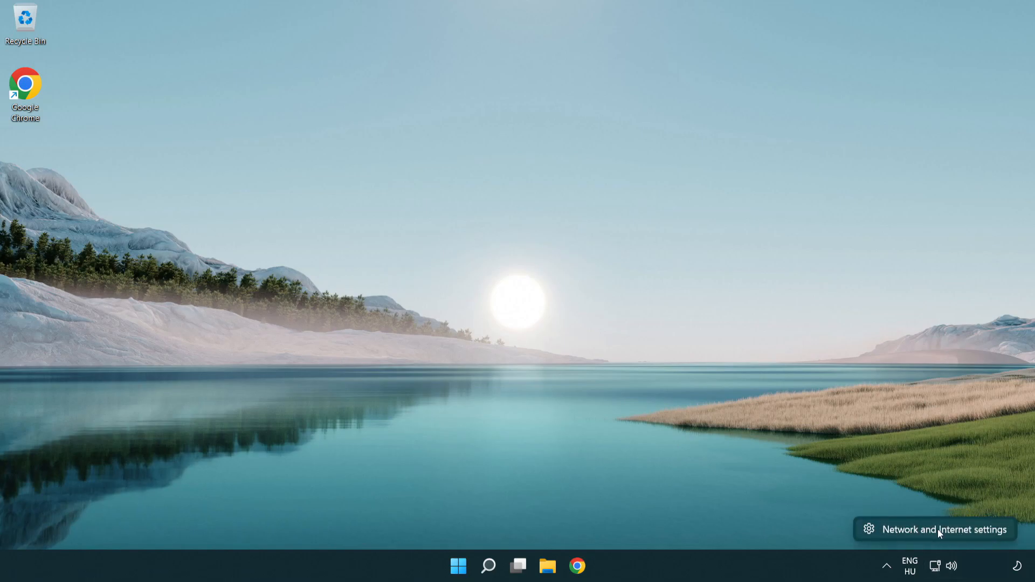
Step: Open Network & internet settings from the tray network icon's menu
{"action": "left_click", "coordinate": [945, 528]}
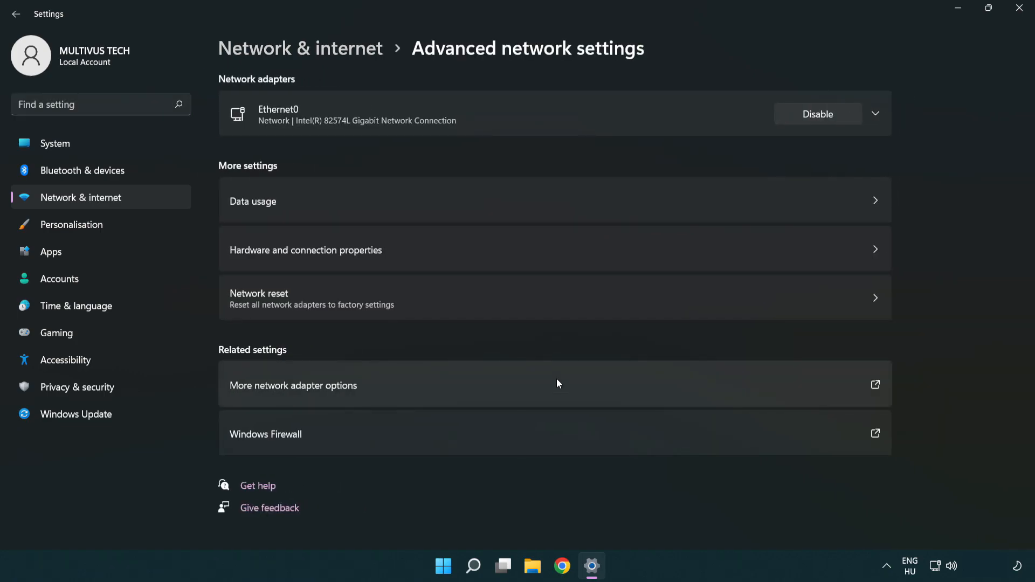
{"action": "mouse_move", "coordinate": [243, 394]}
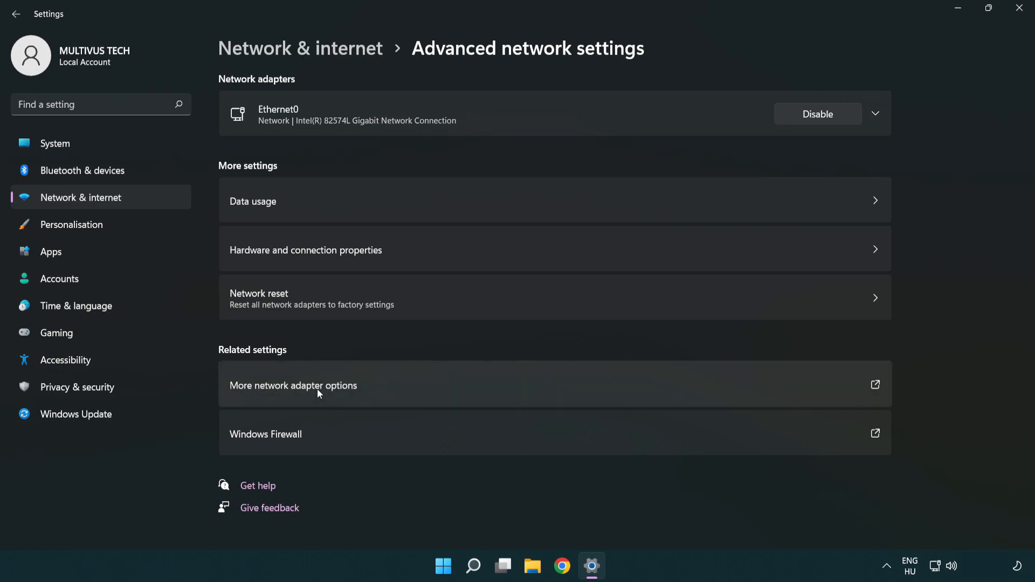
Step: From More network adapter options, open the Properties of the Ethernet0 connection
{"action": "left_click", "coordinate": [292, 386]}
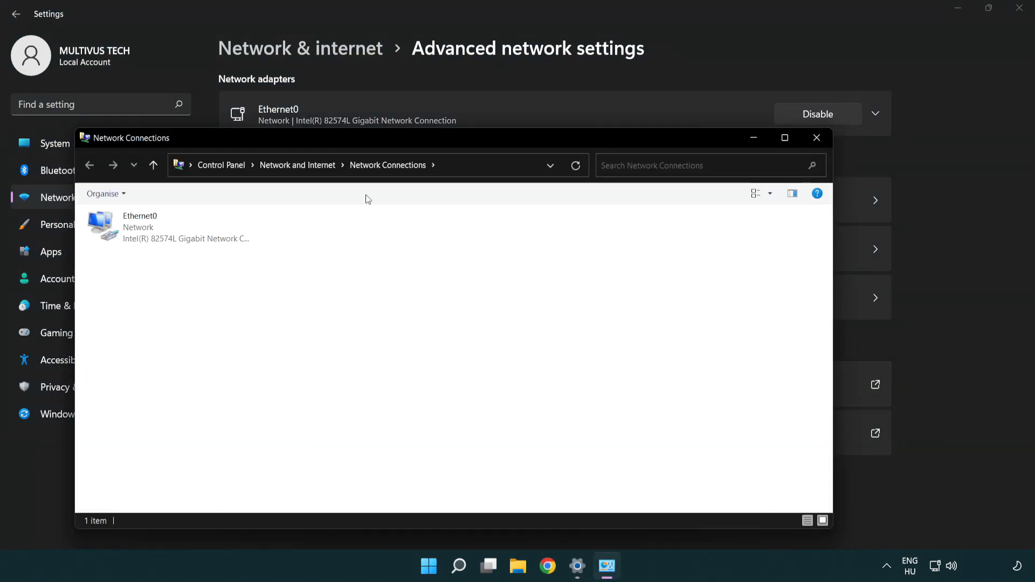
{"action": "left_click_drag", "start_coordinate": [363, 137], "coordinate": [452, 86]}
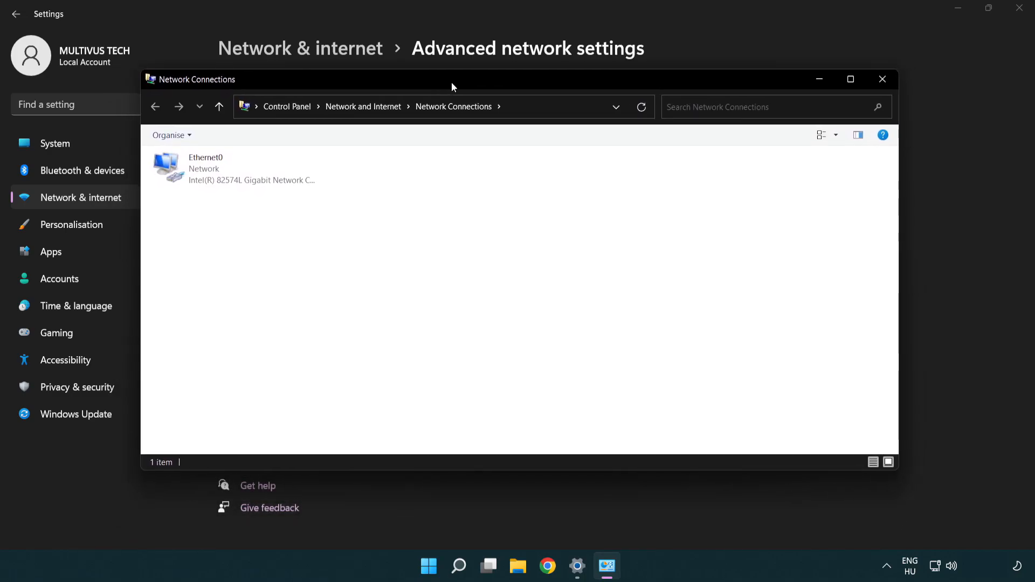
{"action": "left_click", "coordinate": [234, 168]}
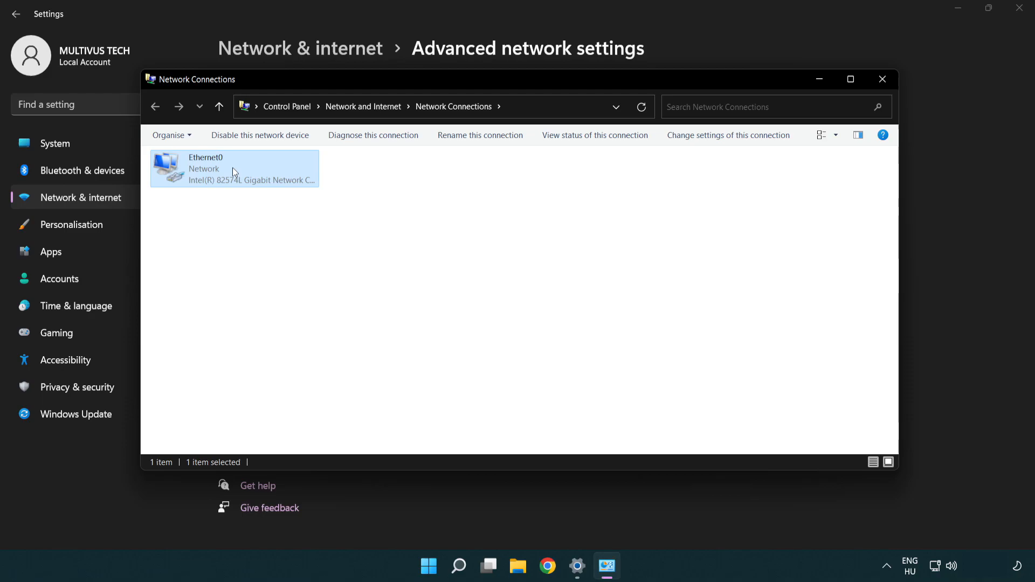
{"action": "right_click", "coordinate": [234, 168]}
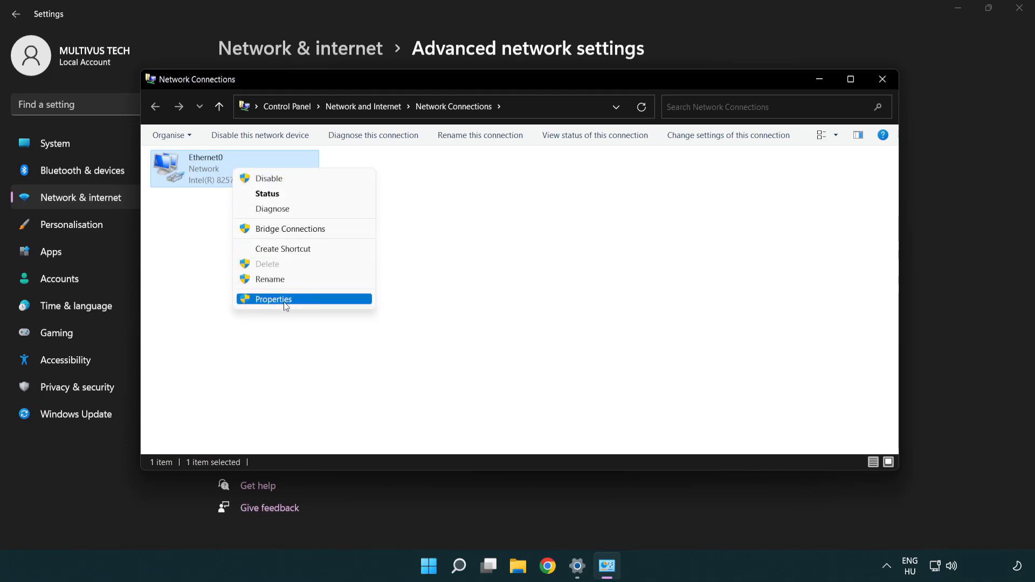
{"action": "left_click", "coordinate": [272, 299]}
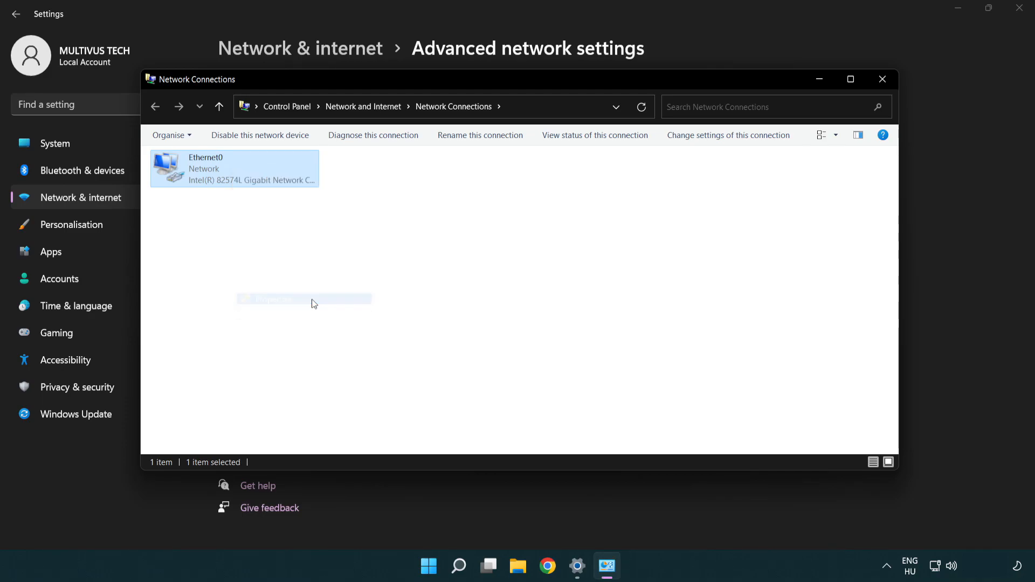
{"action": "double_click", "coordinate": [234, 168]}
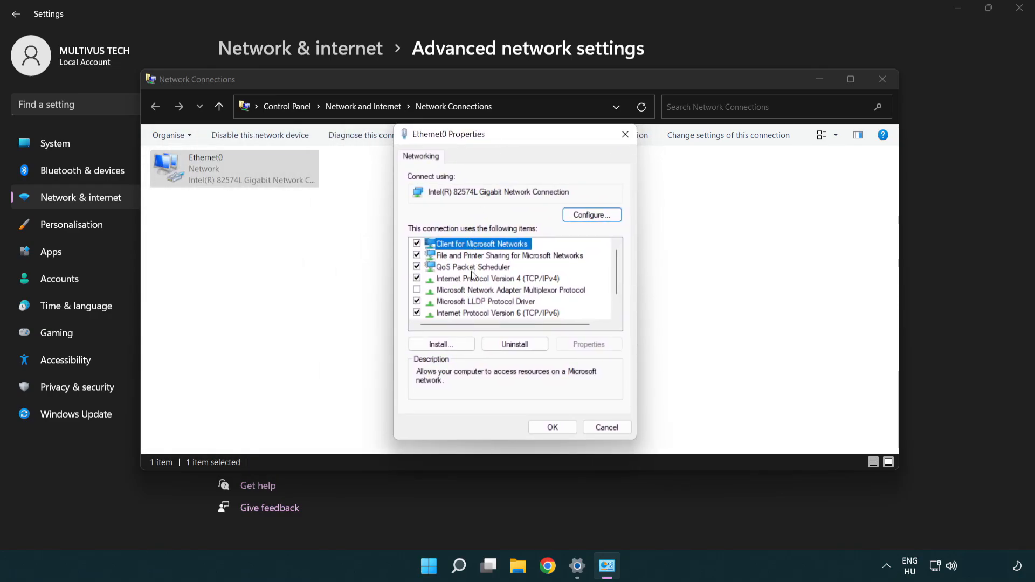
Step: Open the Internet Protocol Version 4 (TCP/IPv4) properties for Ethernet0
{"action": "left_click", "coordinate": [498, 279]}
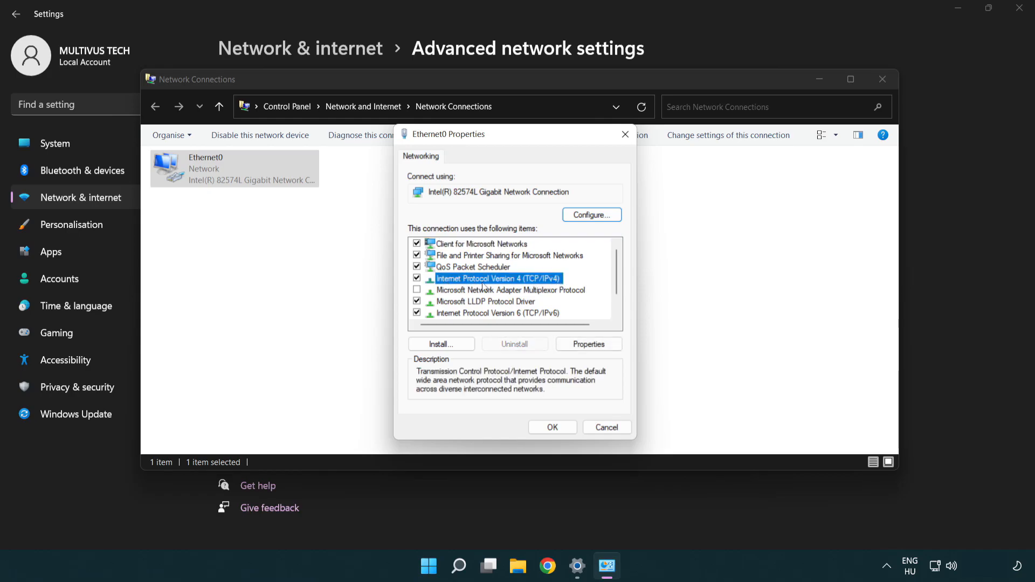
{"action": "mouse_move", "coordinate": [534, 288]}
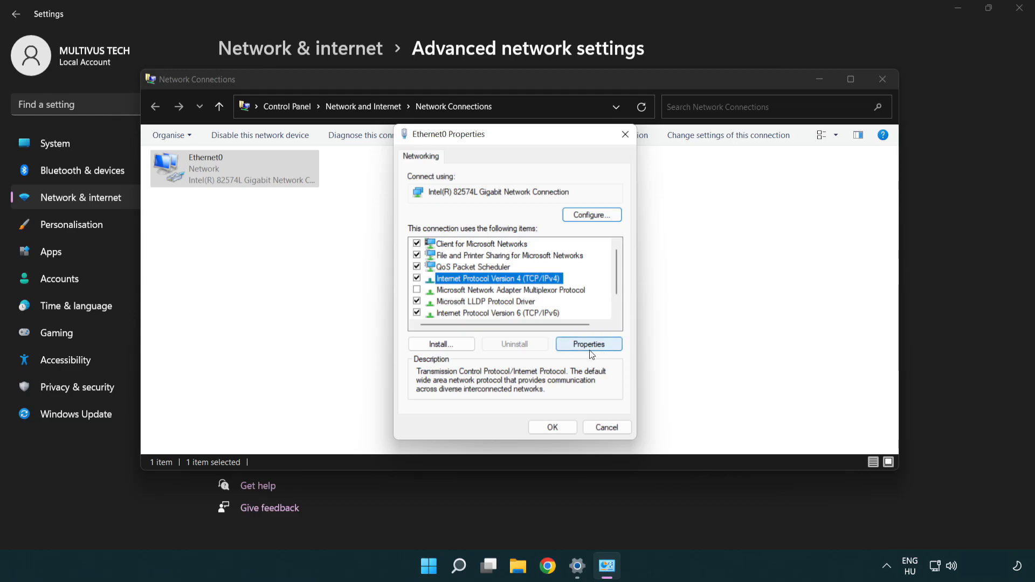
{"action": "left_click", "coordinate": [588, 344]}
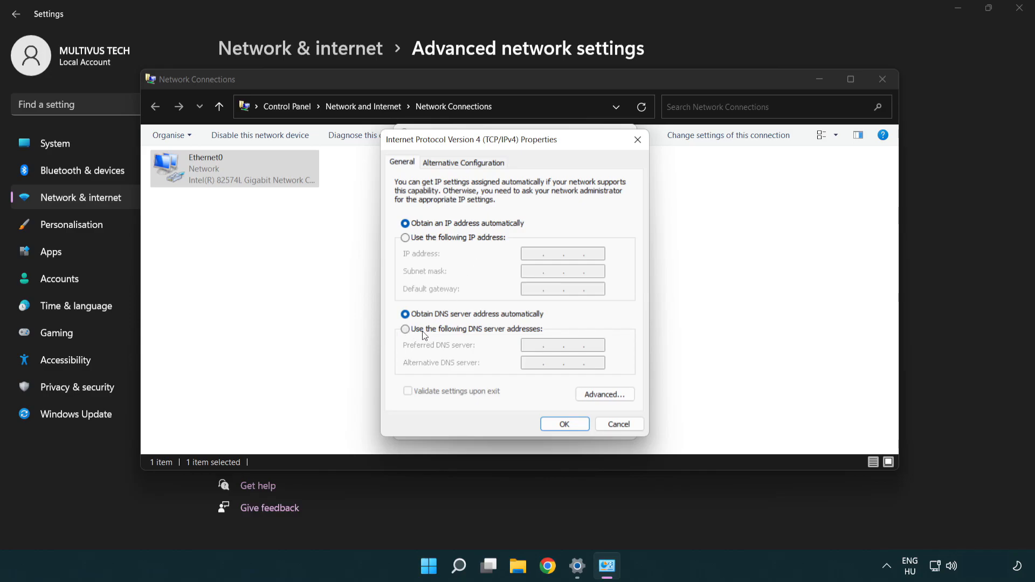
Step: Set manual DNS servers 8.8.8.8 preferred and 8.8.4.4 alternate, and confirm with OK
{"action": "left_click", "coordinate": [404, 329]}
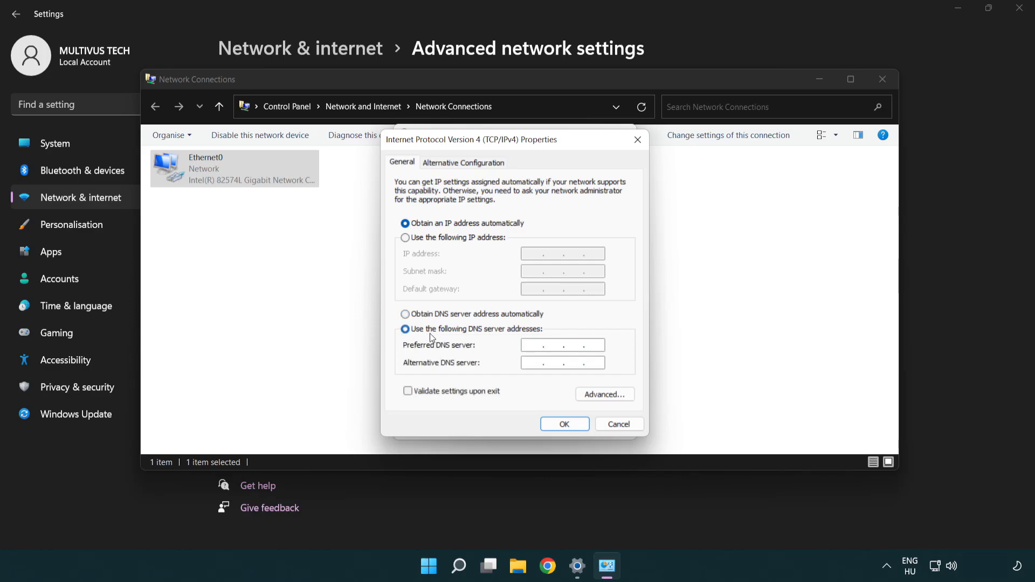
{"action": "type", "text": "8"}
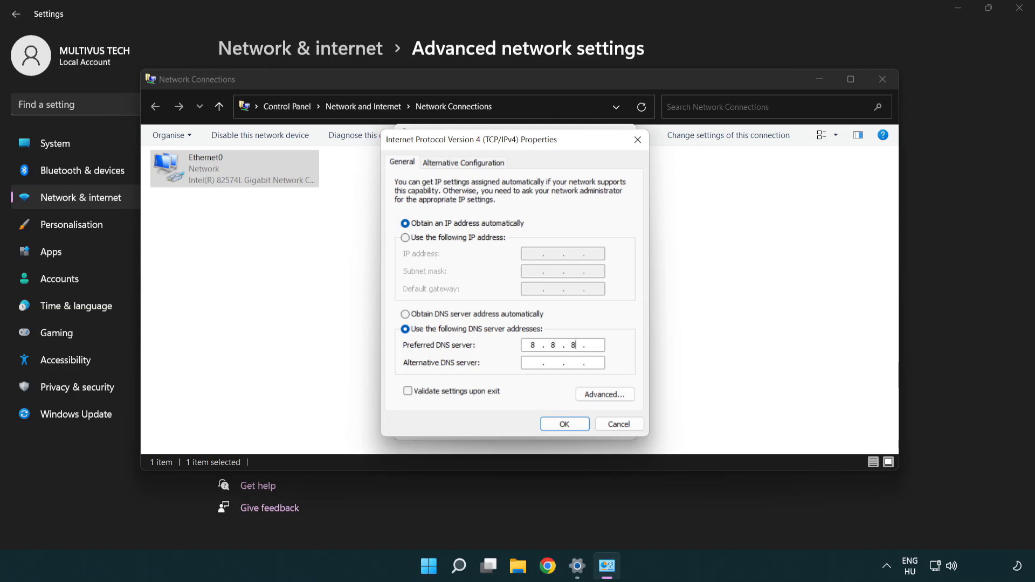
{"action": "type", "text": "8"}
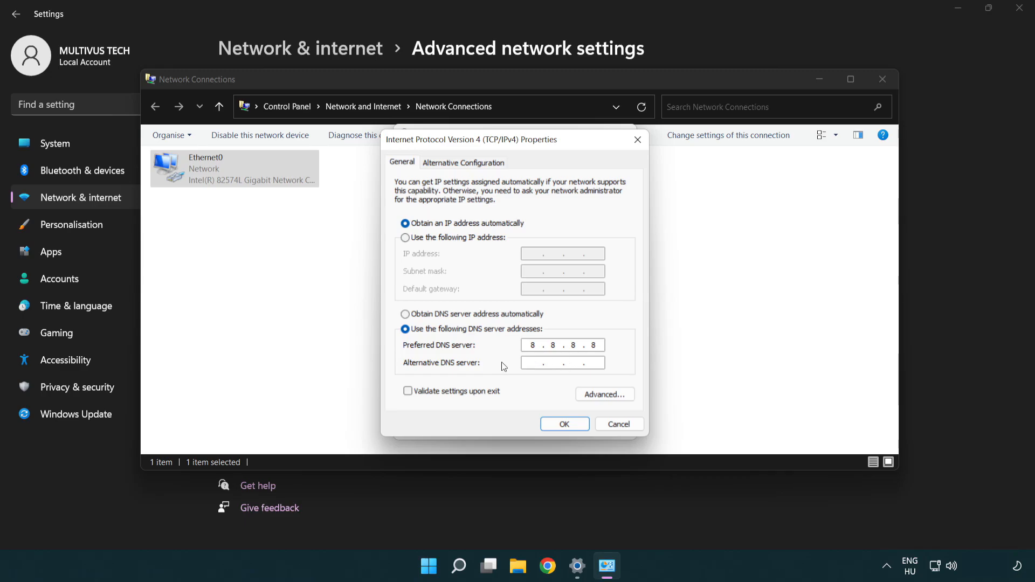
{"action": "type", "text": "8.8.4.4"}
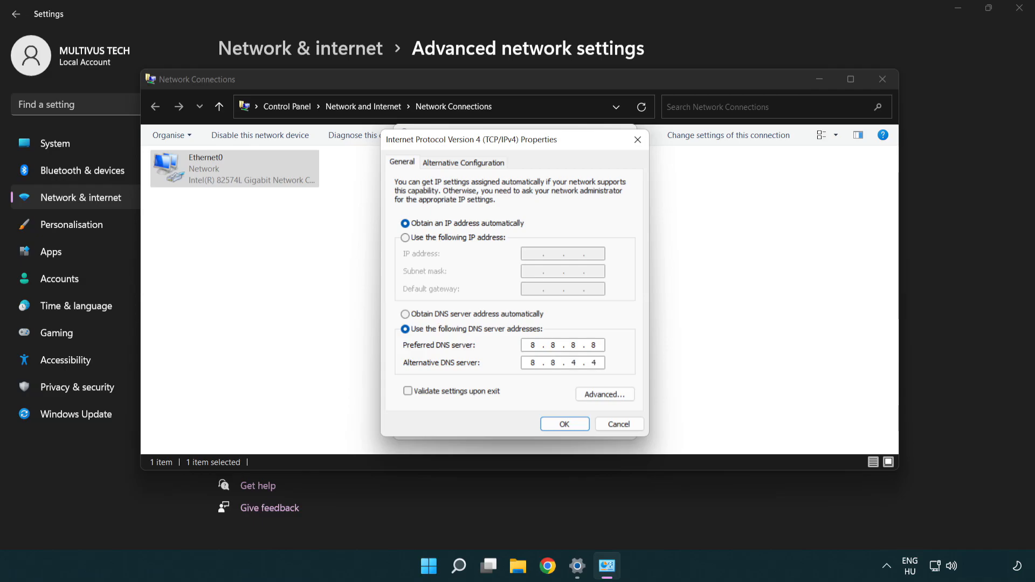
{"action": "left_click", "coordinate": [563, 362]}
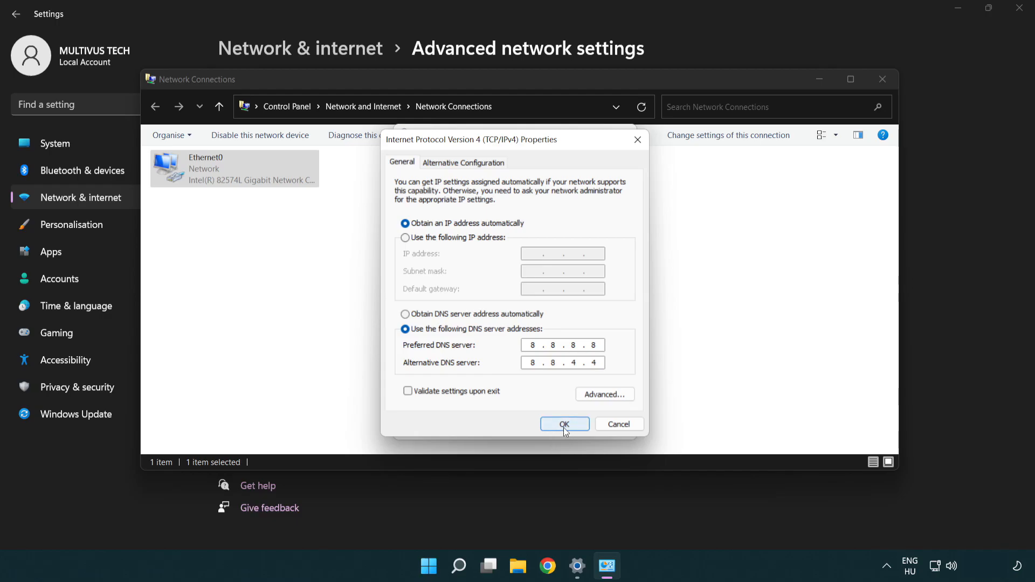
{"action": "left_click", "coordinate": [564, 424]}
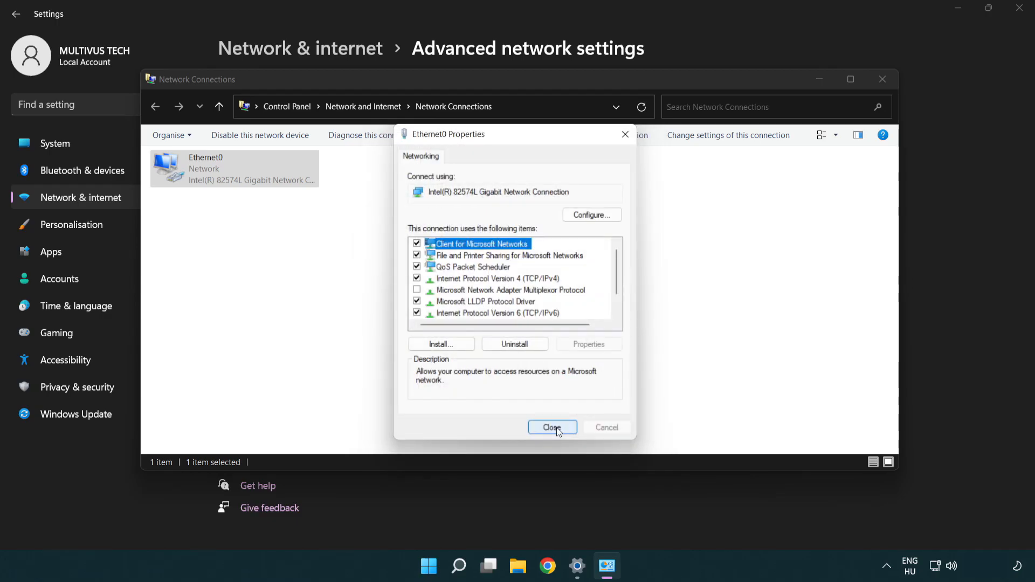
Step: Close Ethernet0 Properties, Network Connections and Settings, returning to the desktop
{"action": "left_click", "coordinate": [553, 427]}
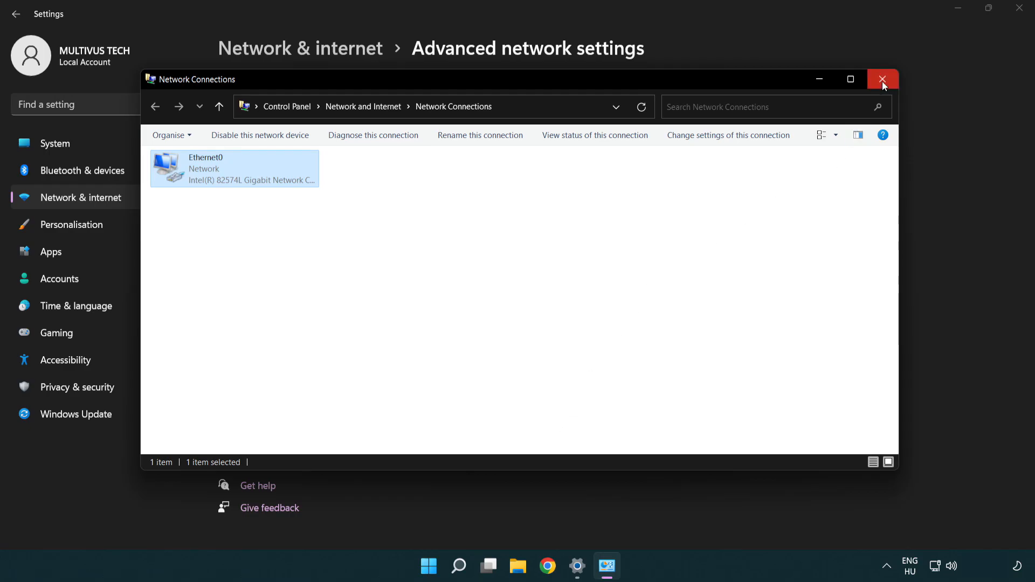
{"action": "left_click", "coordinate": [883, 79]}
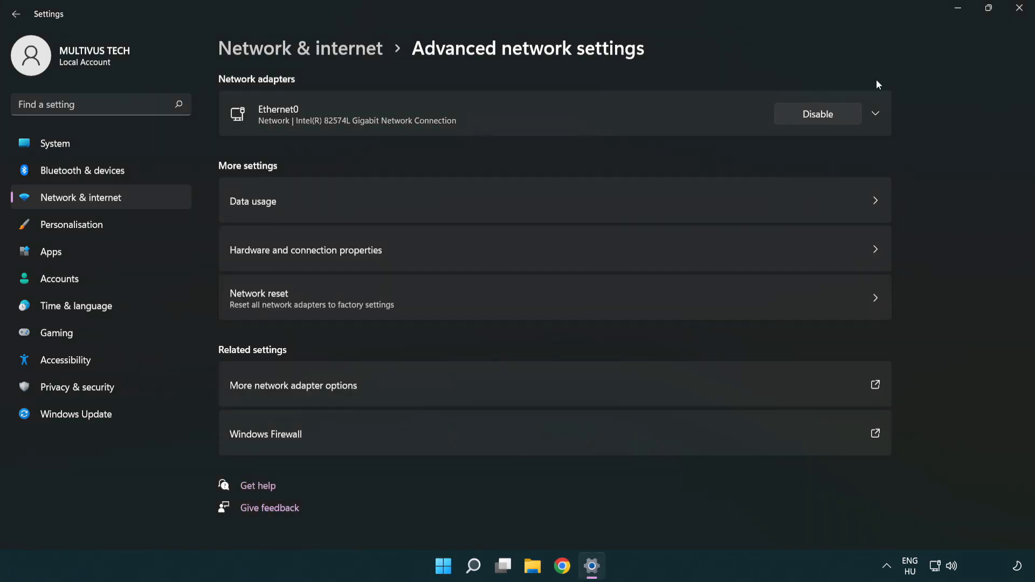
{"action": "mouse_move", "coordinate": [1022, 10]}
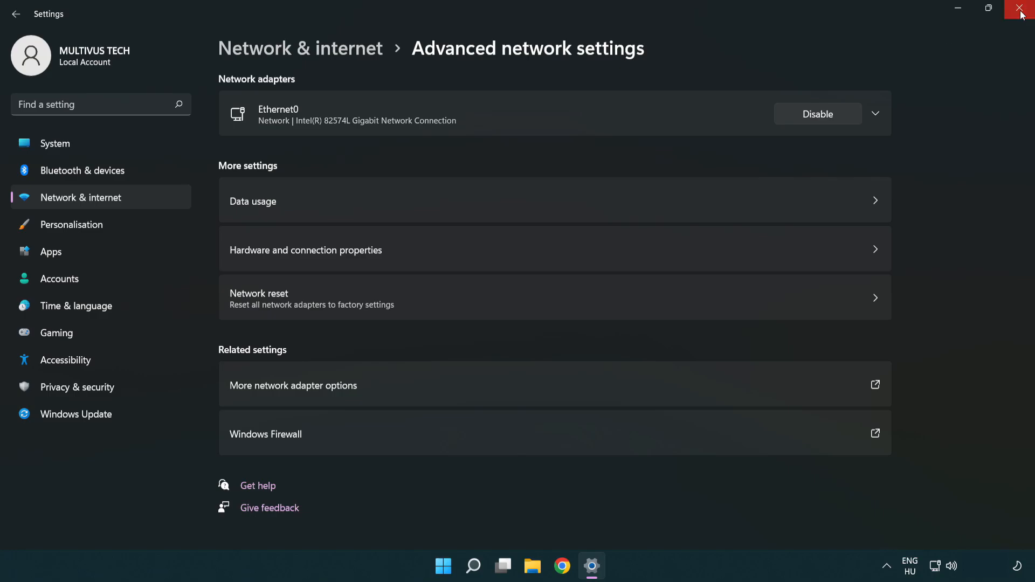
{"action": "left_click", "coordinate": [1023, 9]}
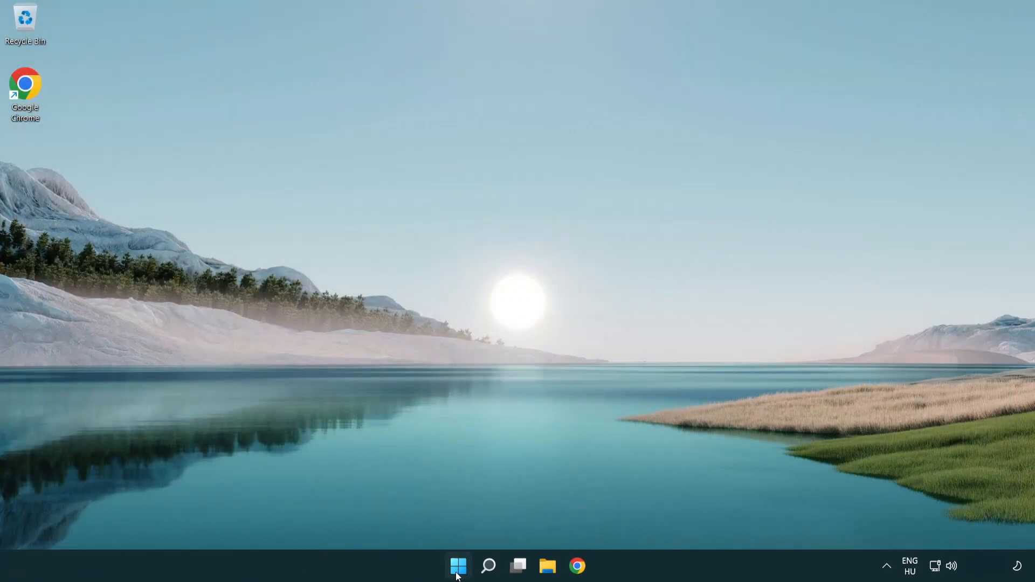
{"action": "left_click", "coordinate": [458, 566]}
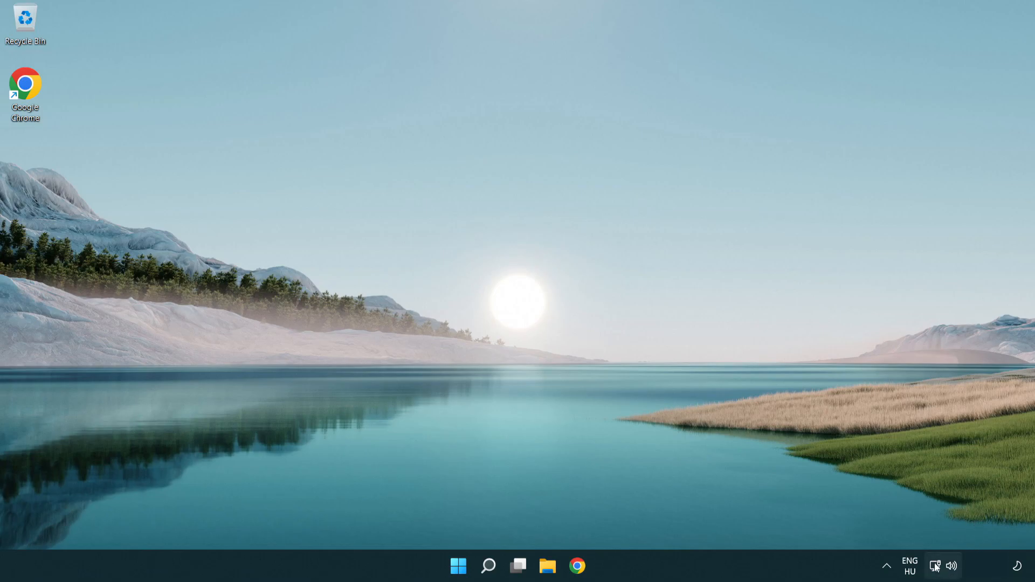
{"action": "mouse_move", "coordinate": [935, 566]}
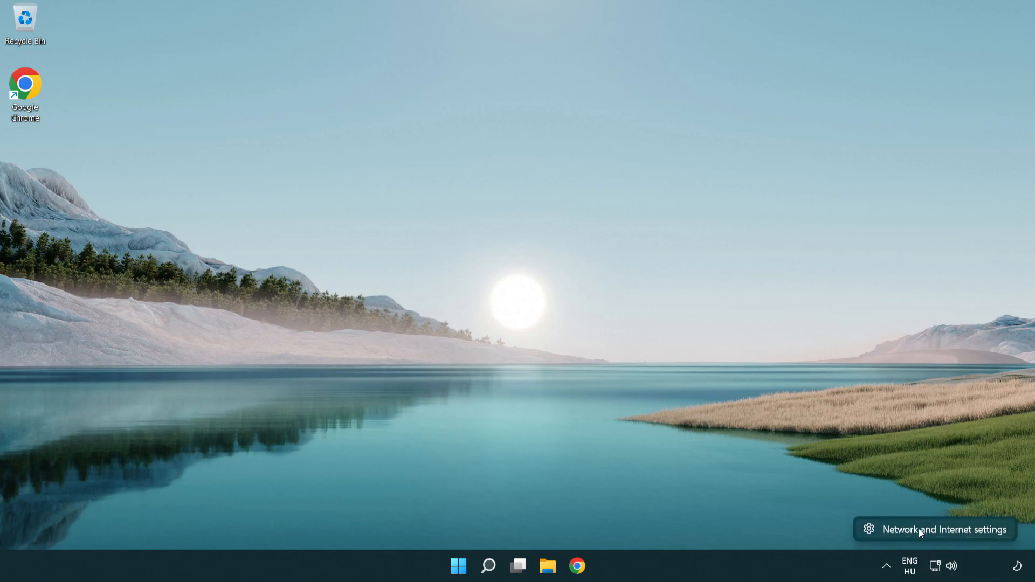
Step: Reopen Network & internet settings and go to Advanced network settings
{"action": "left_click", "coordinate": [944, 528]}
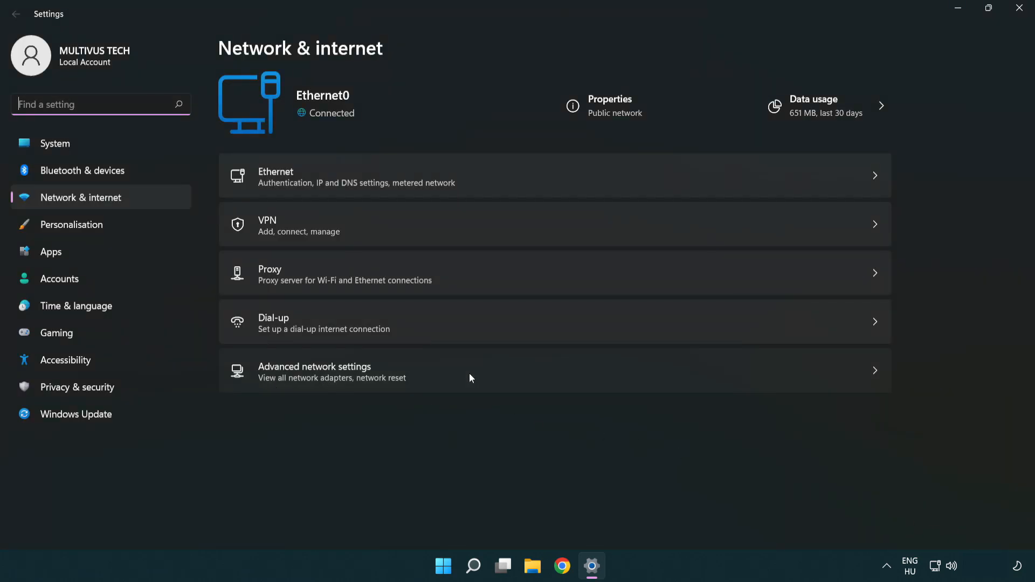
{"action": "left_click", "coordinate": [314, 371]}
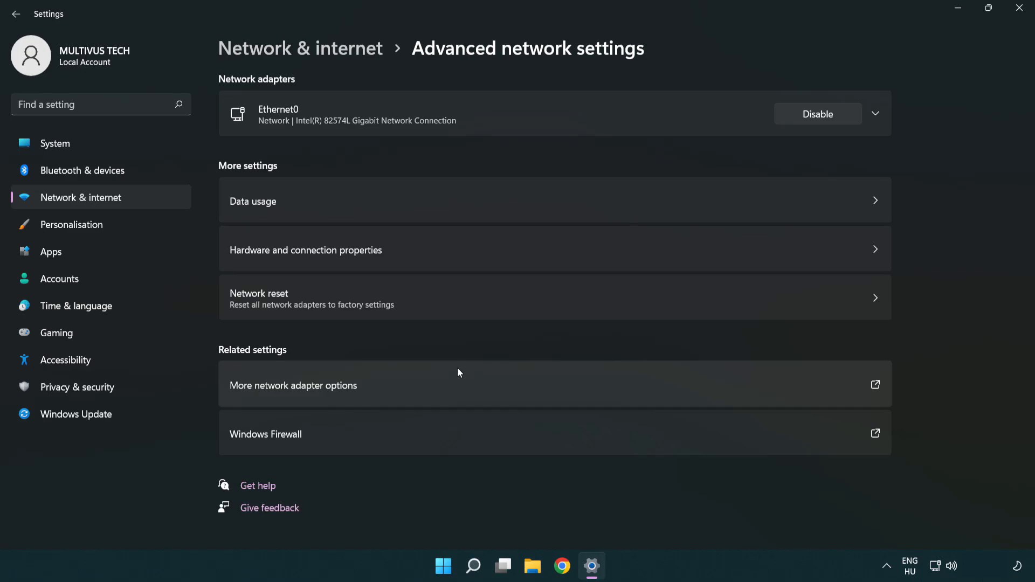
{"action": "mouse_move", "coordinate": [467, 311]}
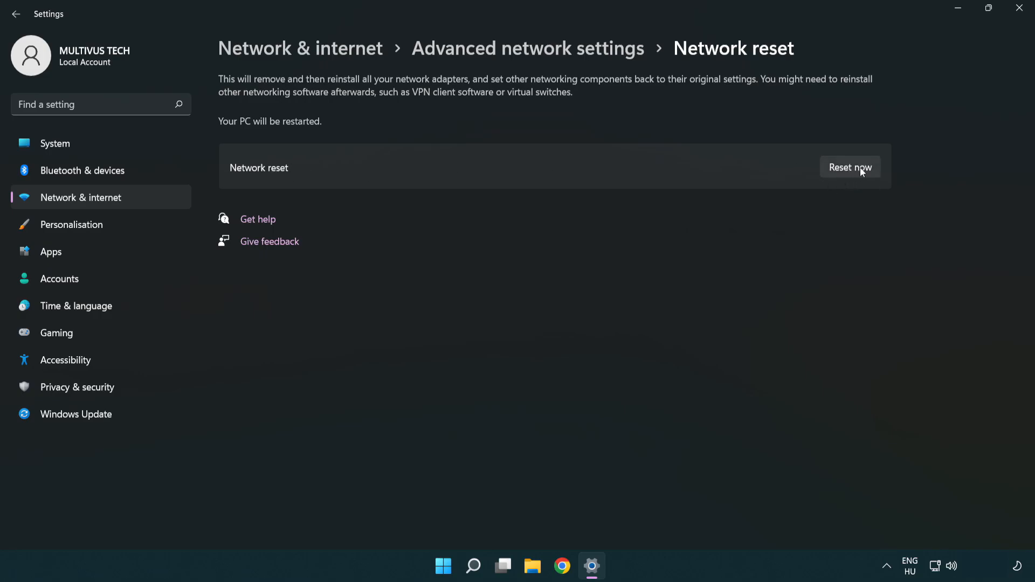
Step: Run Network reset with Reset now, confirm Yes, and dismiss the sign-out warning
{"action": "left_click", "coordinate": [851, 167]}
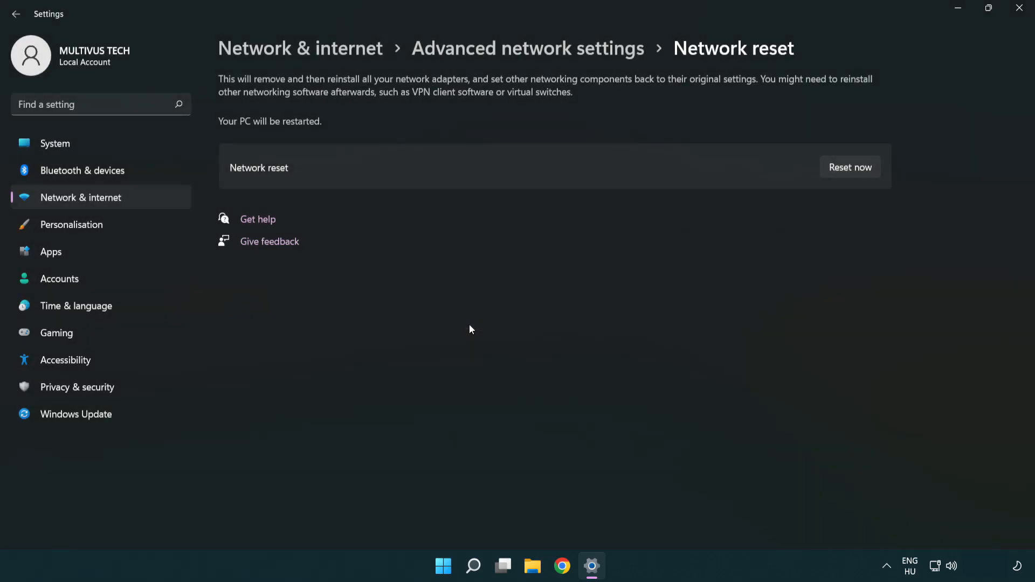
{"action": "left_click", "coordinate": [850, 167]}
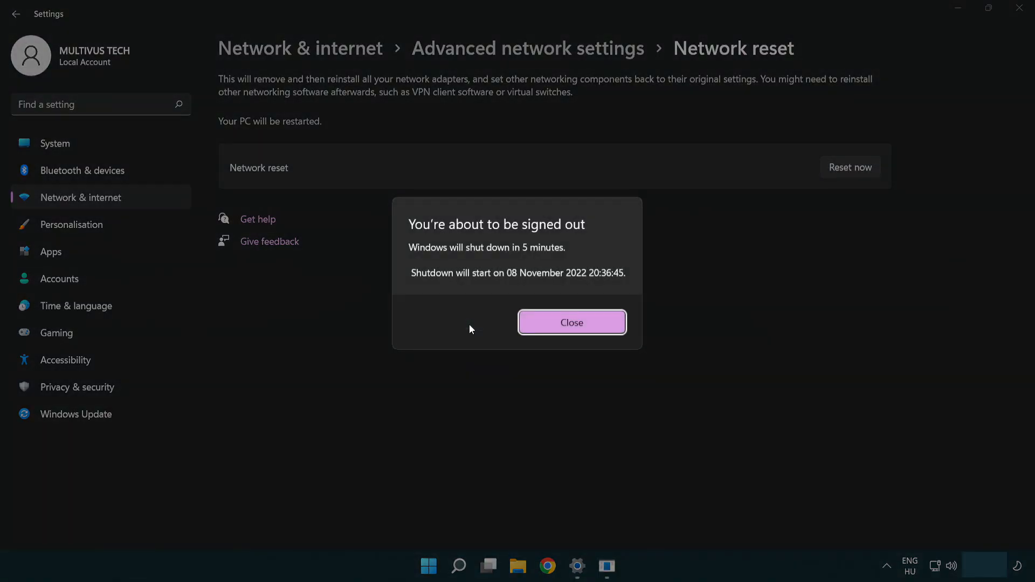
{"action": "mouse_move", "coordinate": [592, 324]}
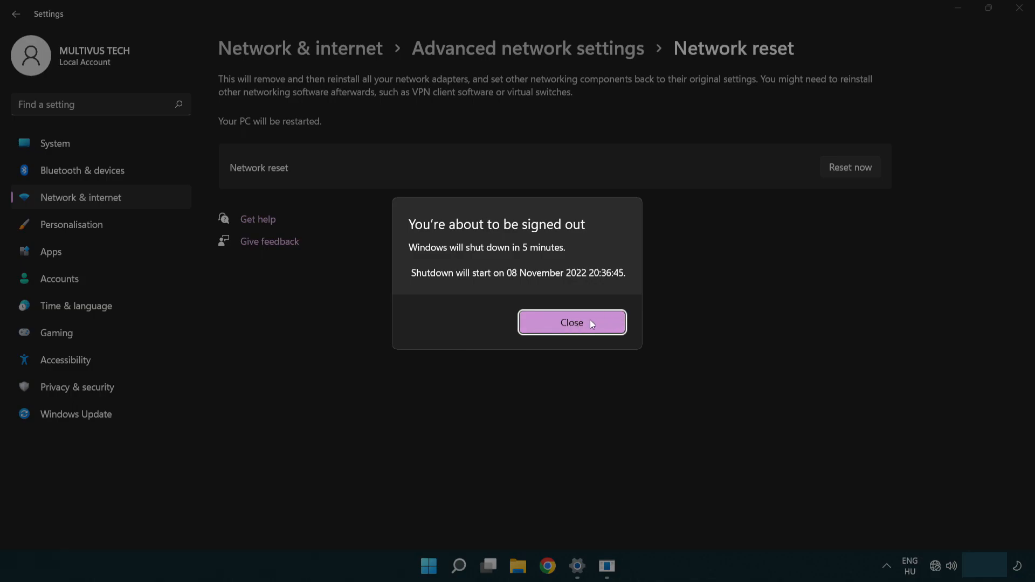
{"action": "left_click", "coordinate": [572, 322]}
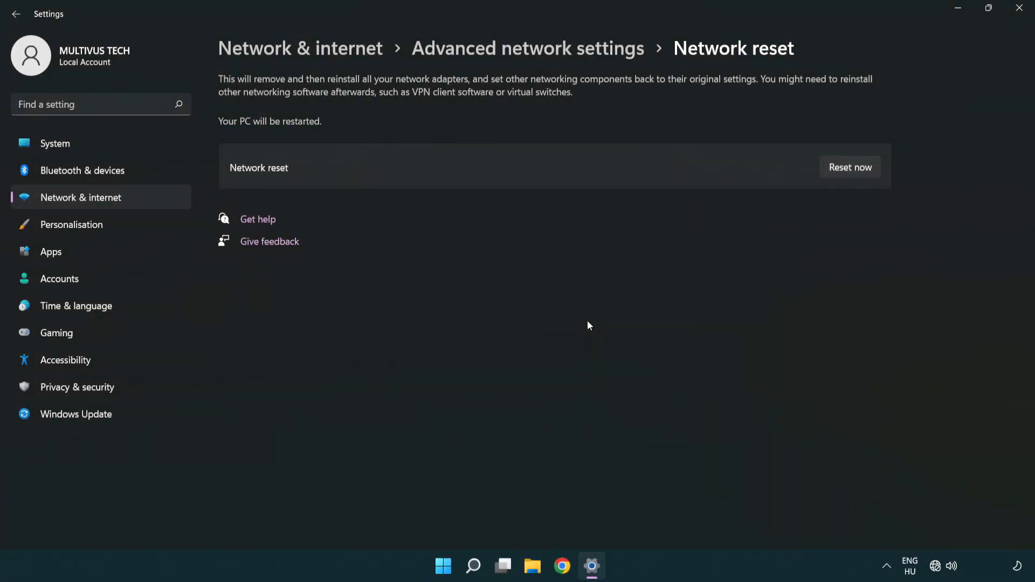
{"action": "mouse_move", "coordinate": [617, 309]}
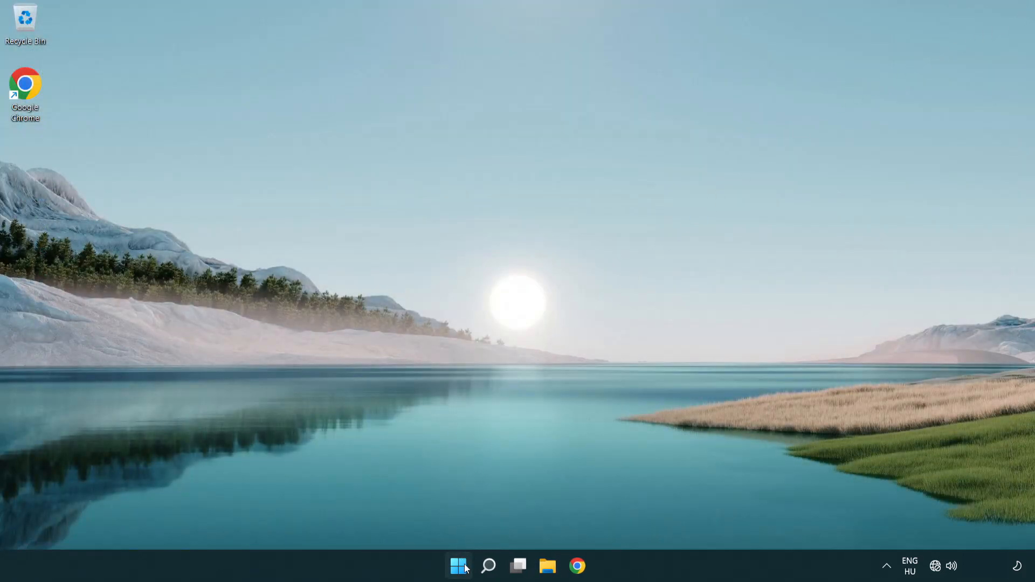
Step: Show the Start menu power options listing Sleep, Shut down and Restart
{"action": "left_click", "coordinate": [459, 566]}
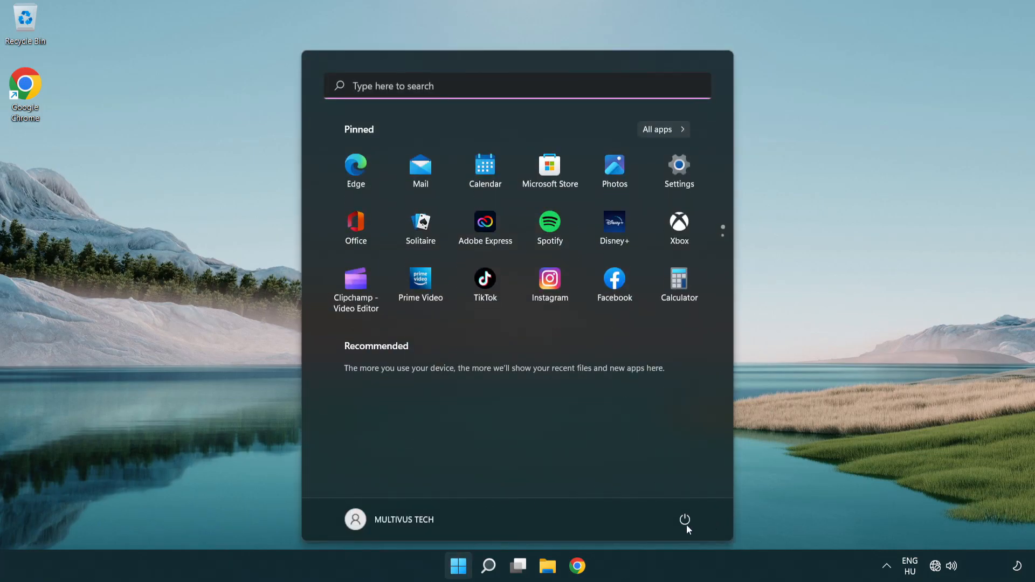
{"action": "left_click", "coordinate": [684, 520]}
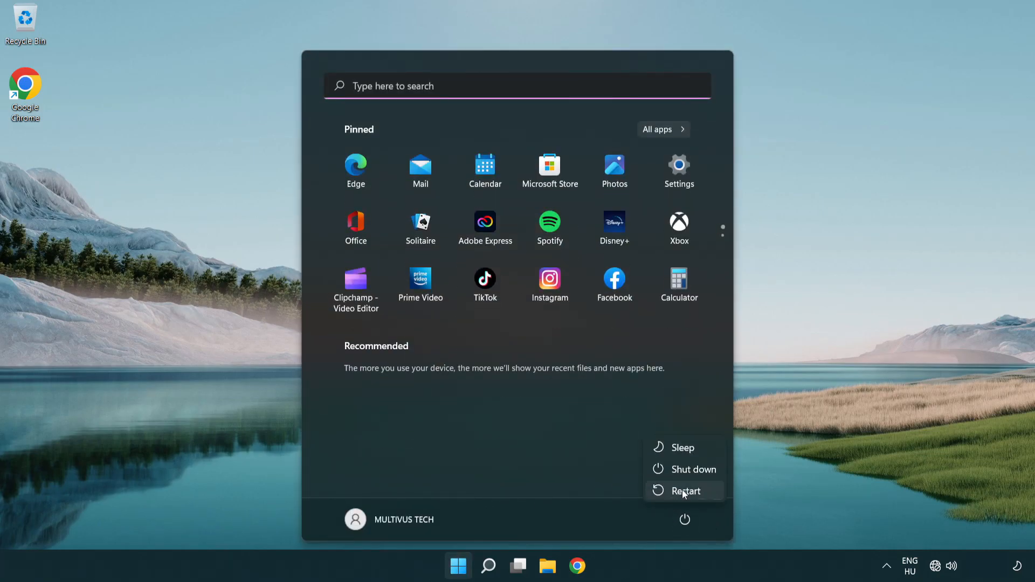